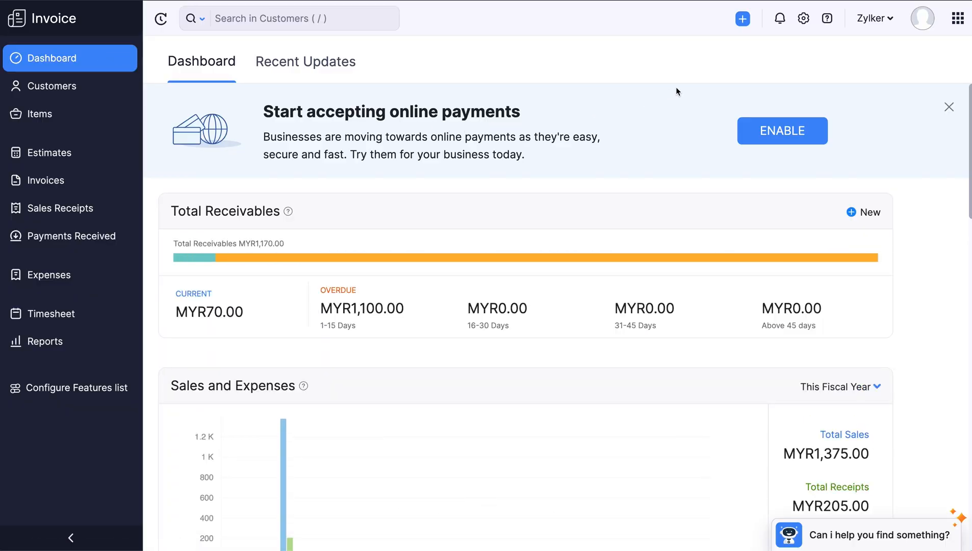
Step: Open the General preferences from the settings gear
click(803, 18)
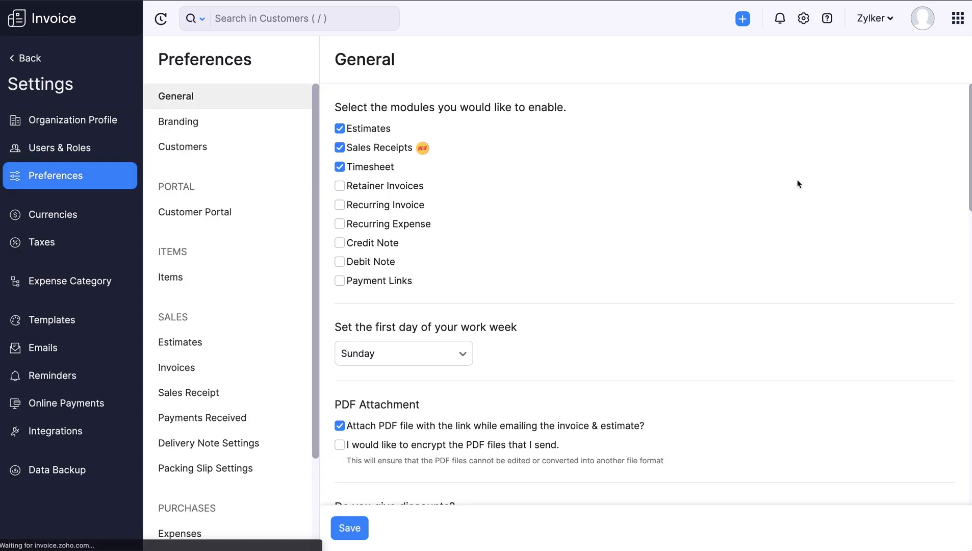
mouse_move(325, 127)
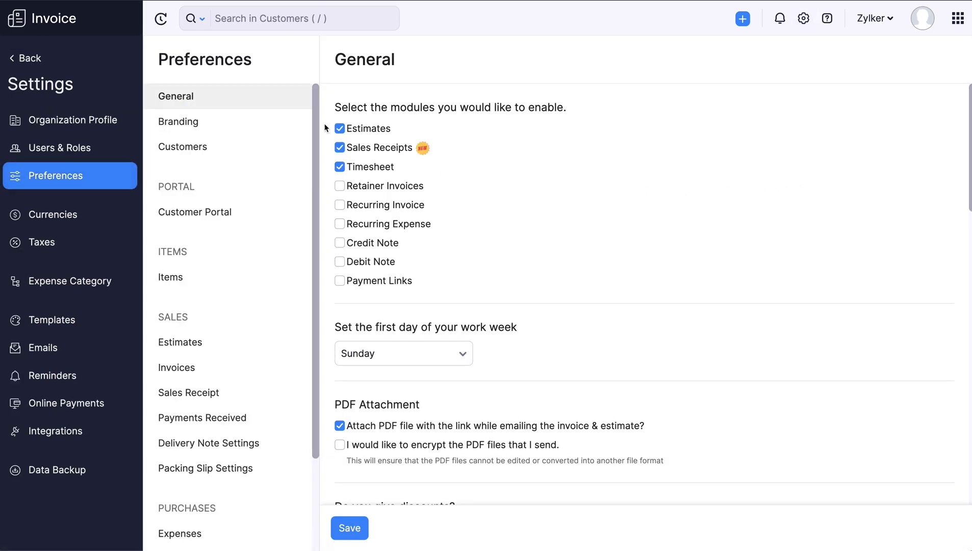
Step: Scroll to the Organization Address Format box and select its template text
scroll(down, 3)
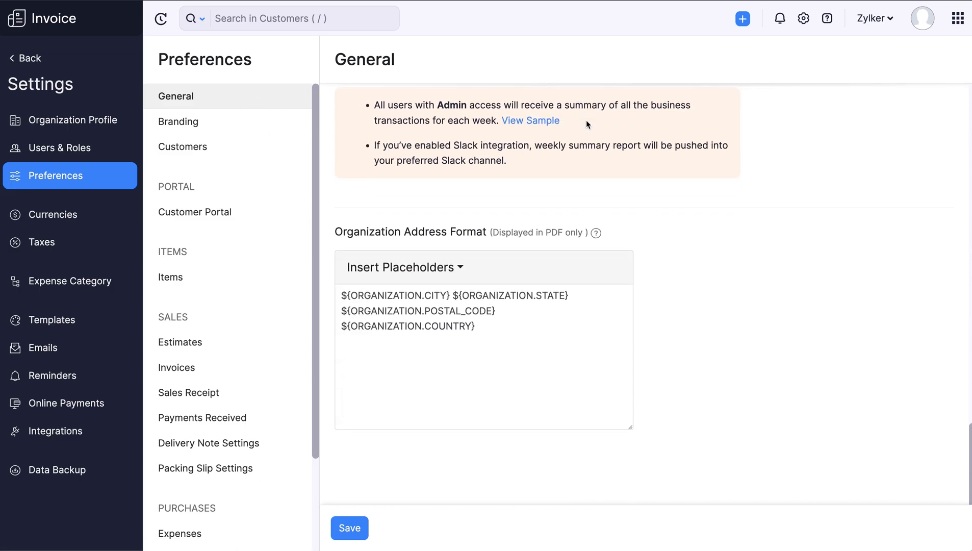
triple_click(453, 310)
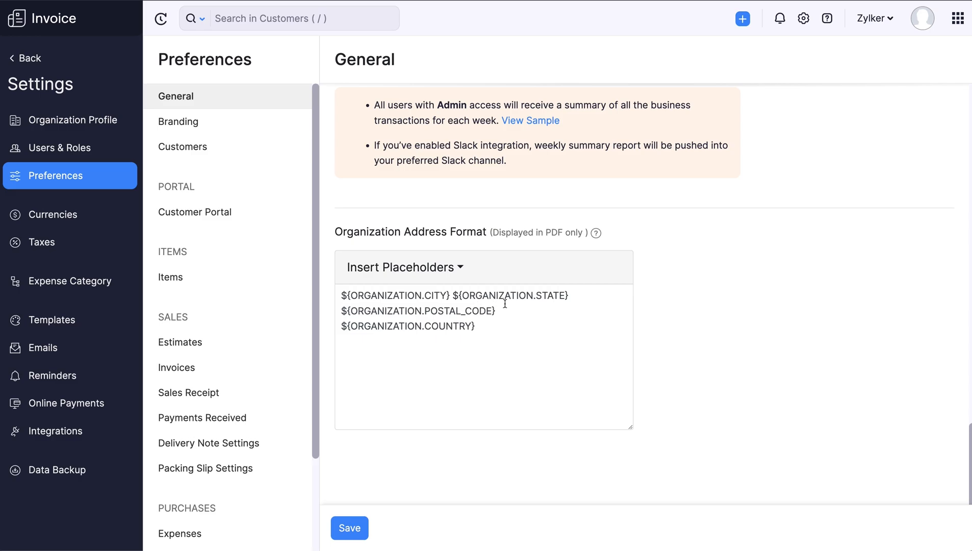
mouse_move(515, 305)
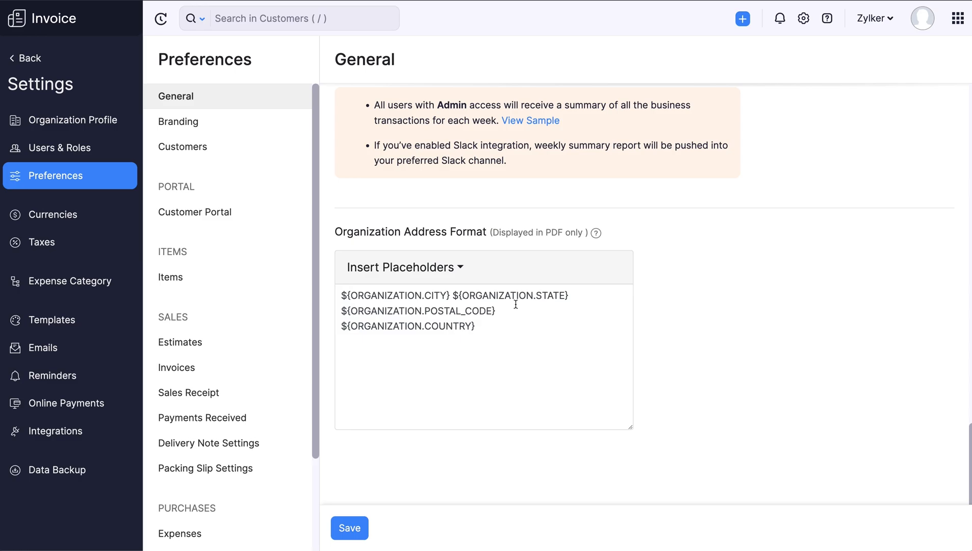
mouse_move(461, 270)
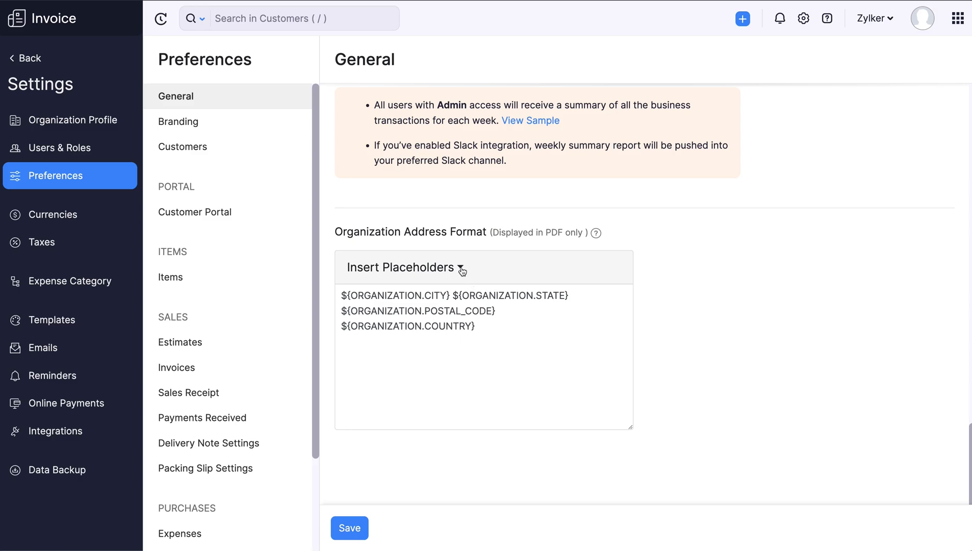
Step: Add a postal code placeholder and a 'Branch Code: 001205' line, then save
click(402, 267)
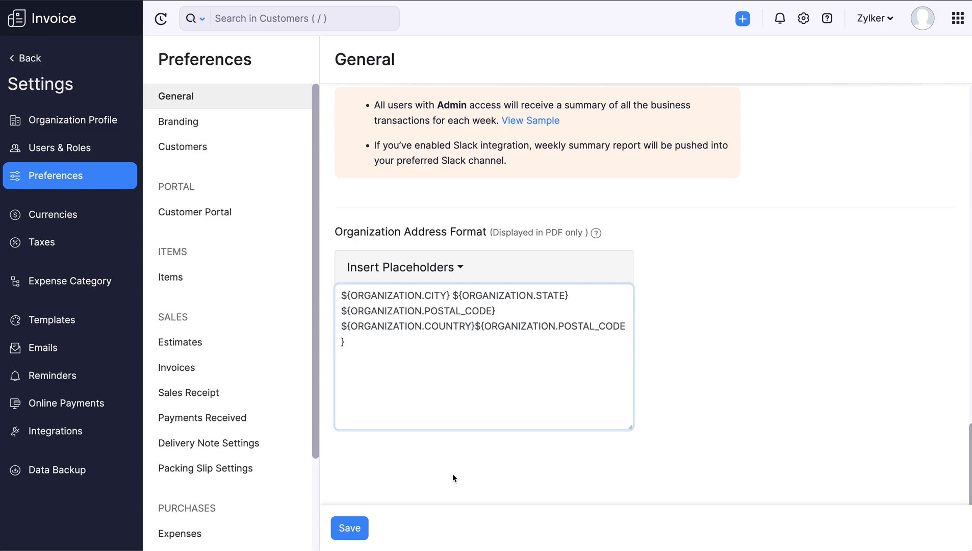
text(Branch Code: 001205)
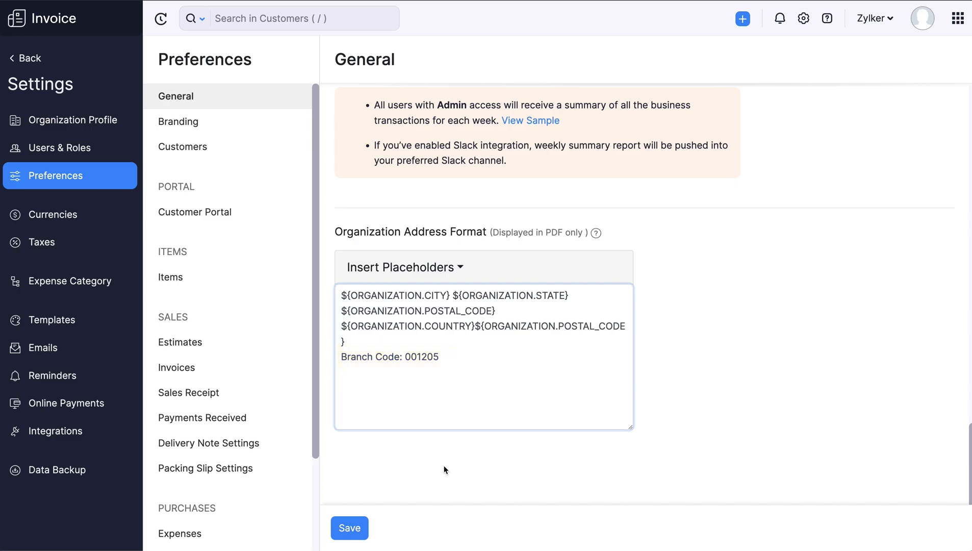
click(349, 528)
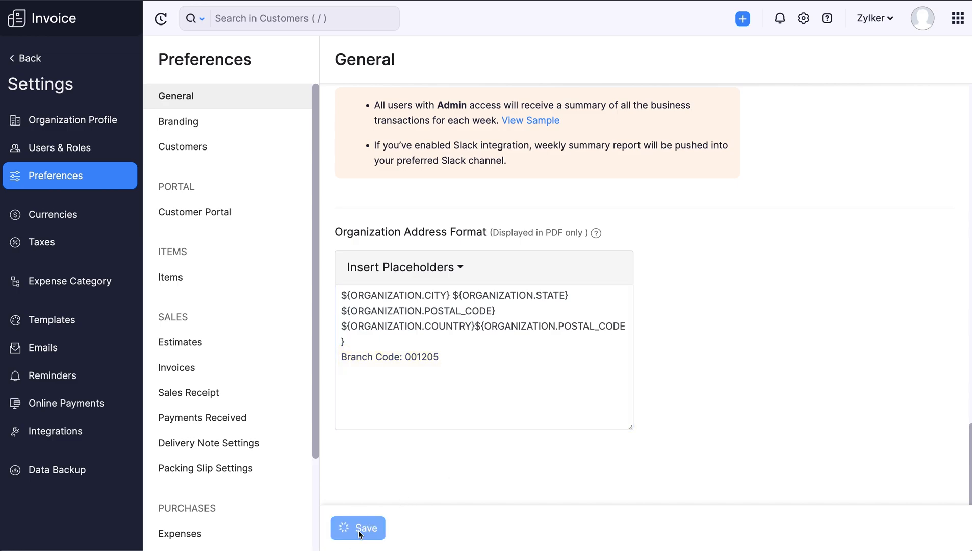
click(358, 528)
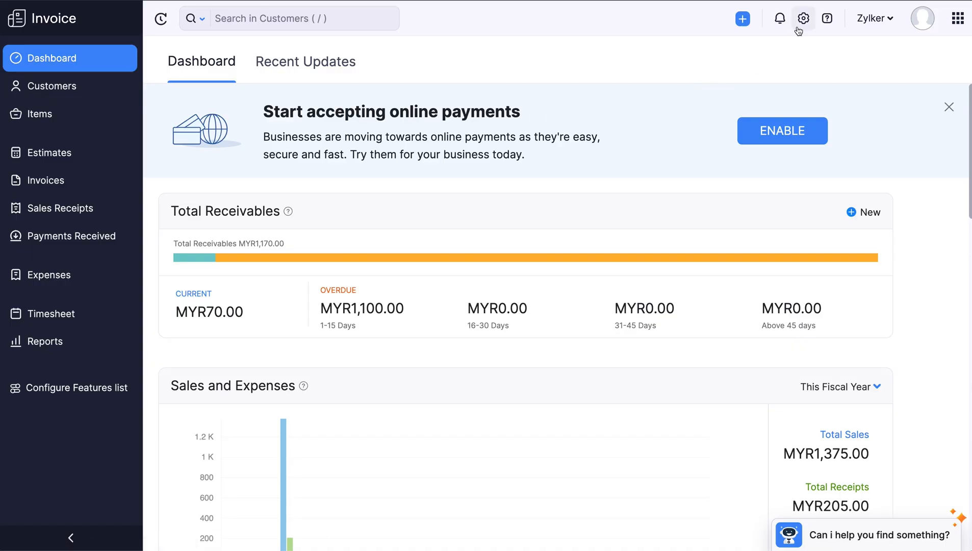
Step: Go to Preferences > Customers and save the billing and shipping address formats
click(803, 18)
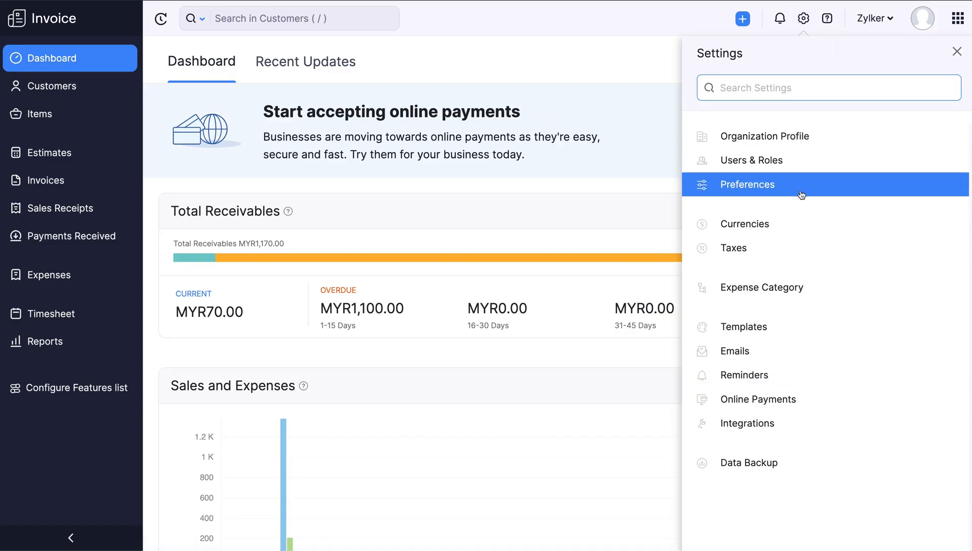
click(747, 184)
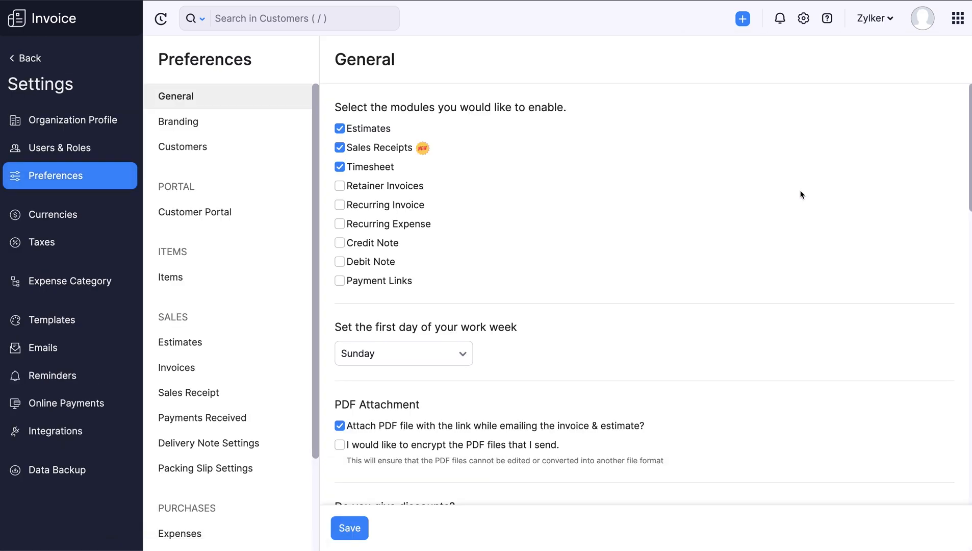
click(183, 147)
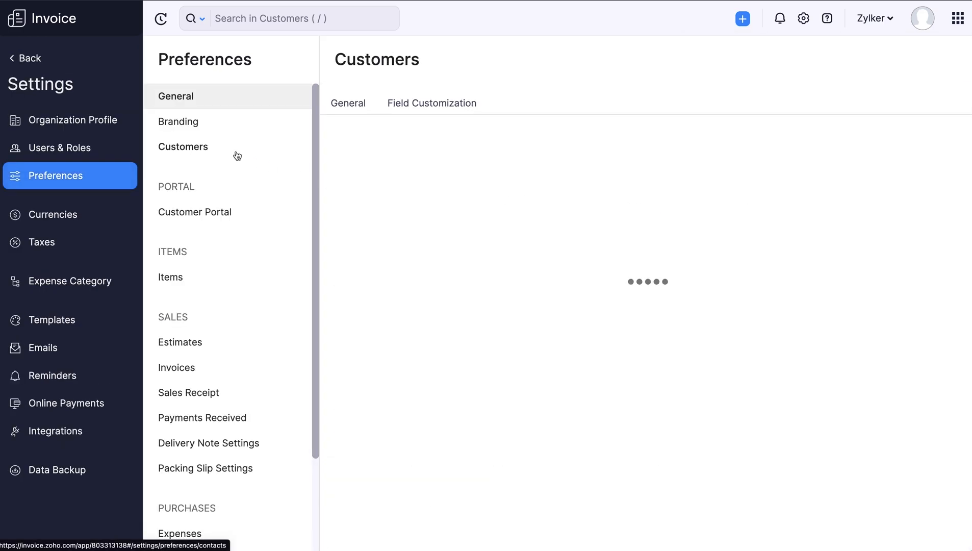
click(182, 146)
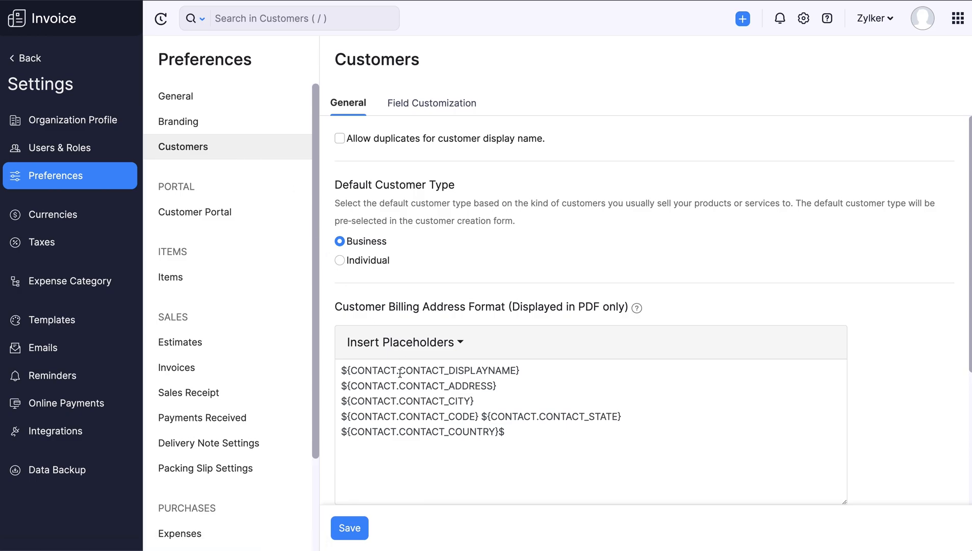
scroll(down, 3)
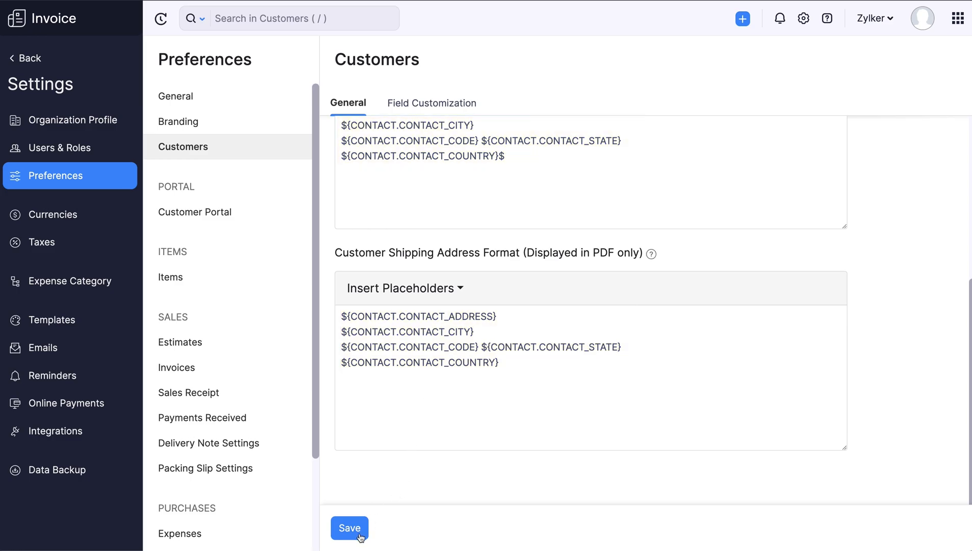
click(349, 528)
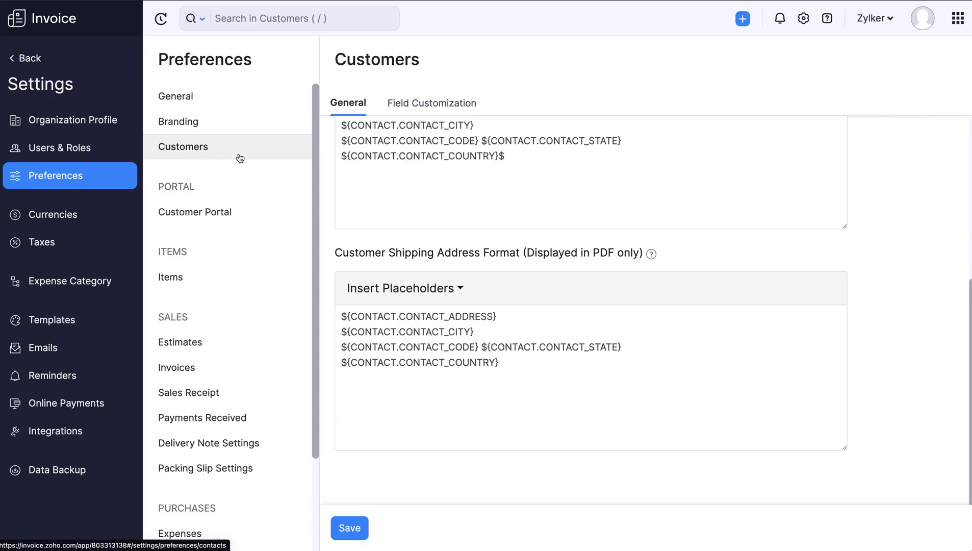
Step: Start a new contact custom field labelled 'VAT ID' with a single-line text type
click(432, 103)
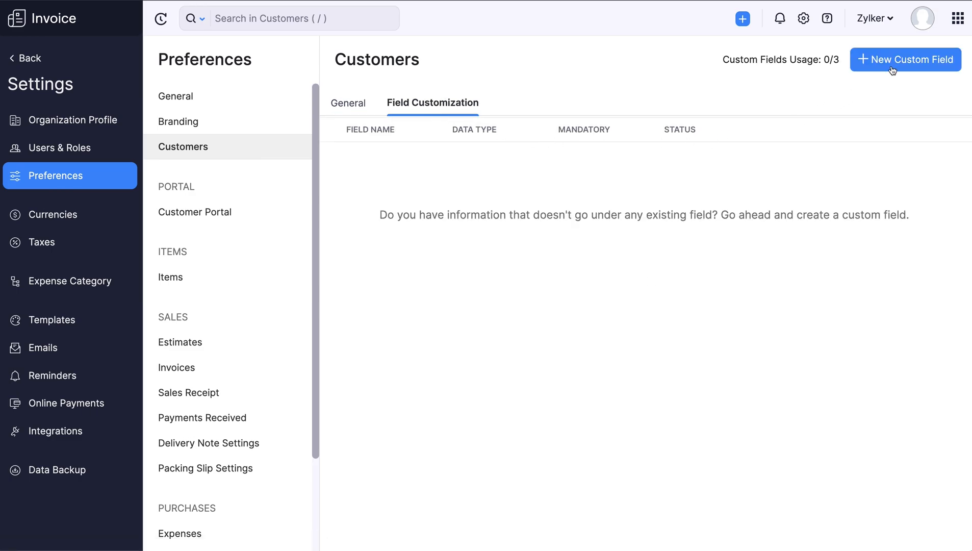
click(902, 59)
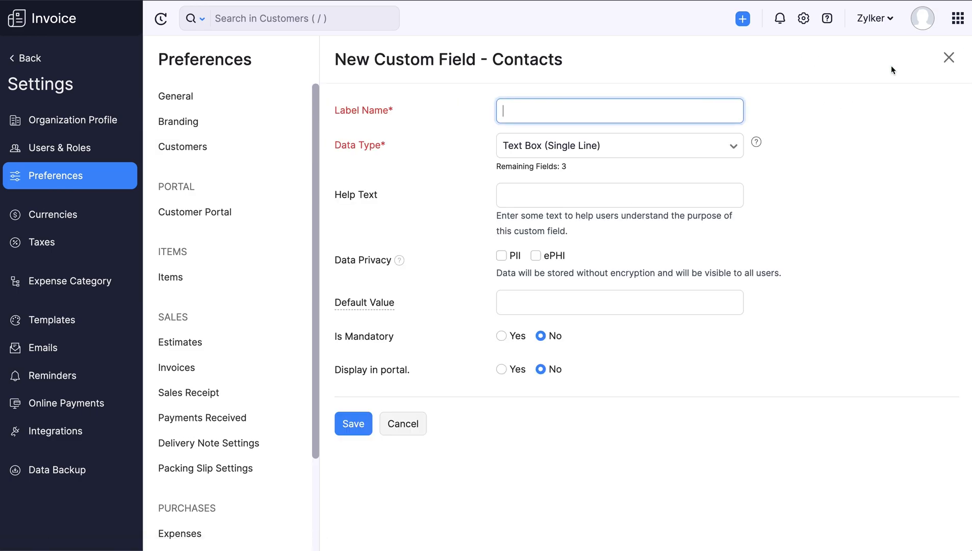
text(VAT ID)
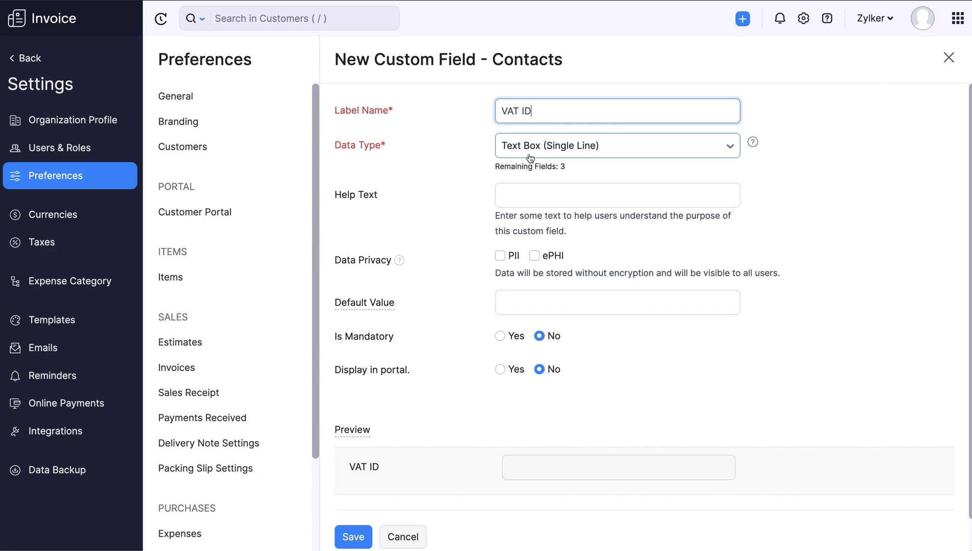
click(500, 254)
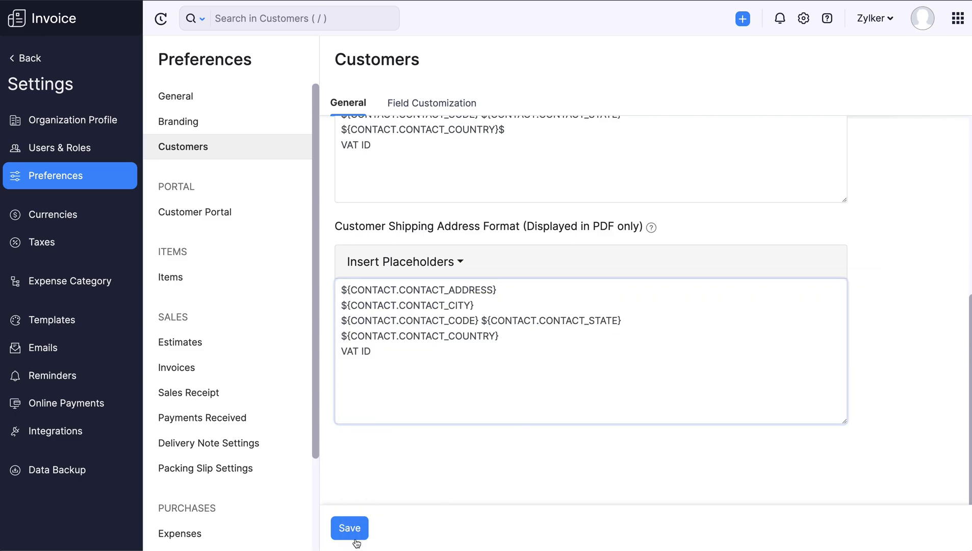
Step: Save the customer address formats with the VAT ID placeholder added
click(349, 528)
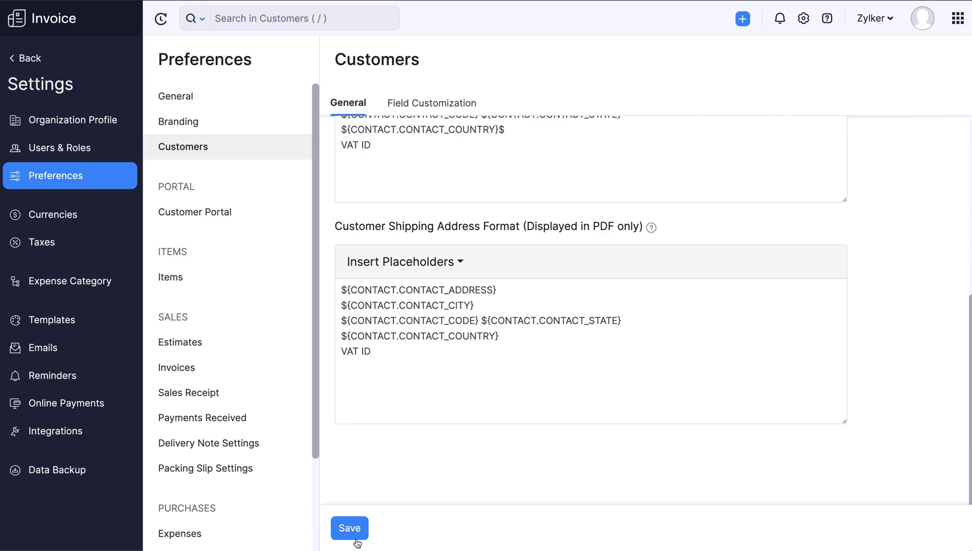
Step: Add VAT ID: GB123456789 to the shipping address format and save
click(349, 528)
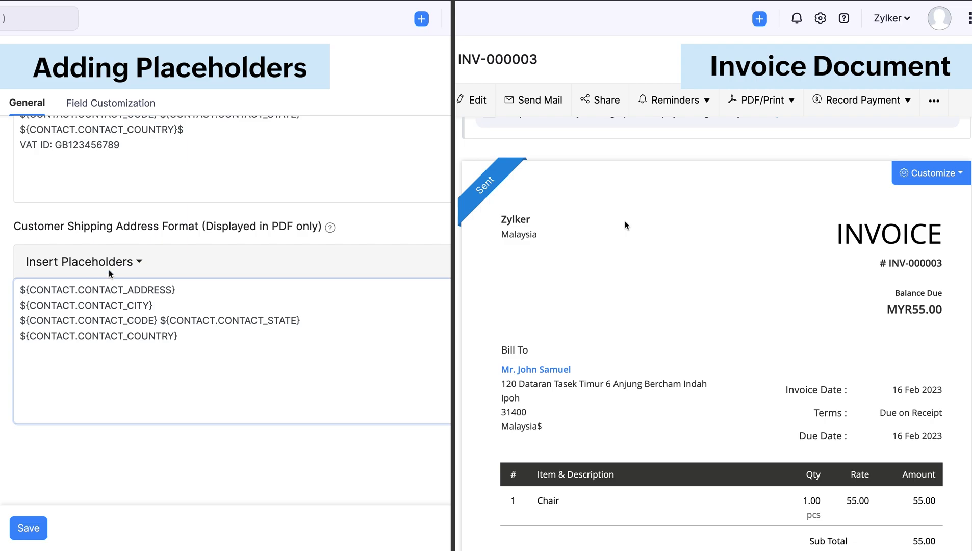
click(83, 261)
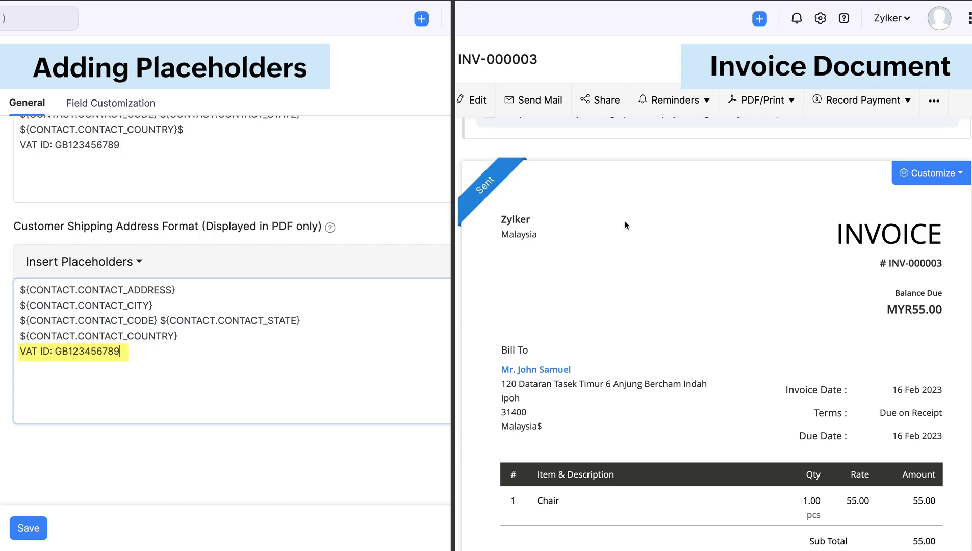
click(29, 542)
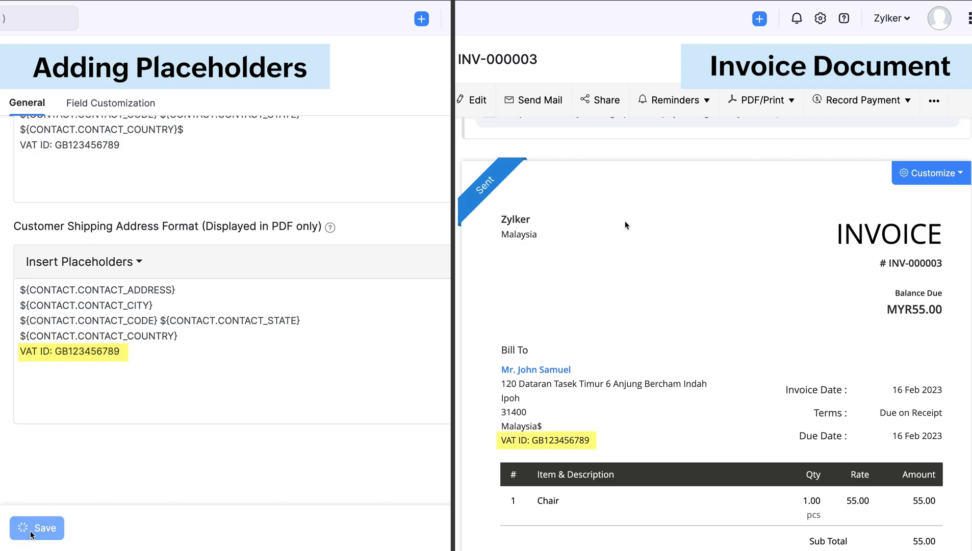
click(37, 528)
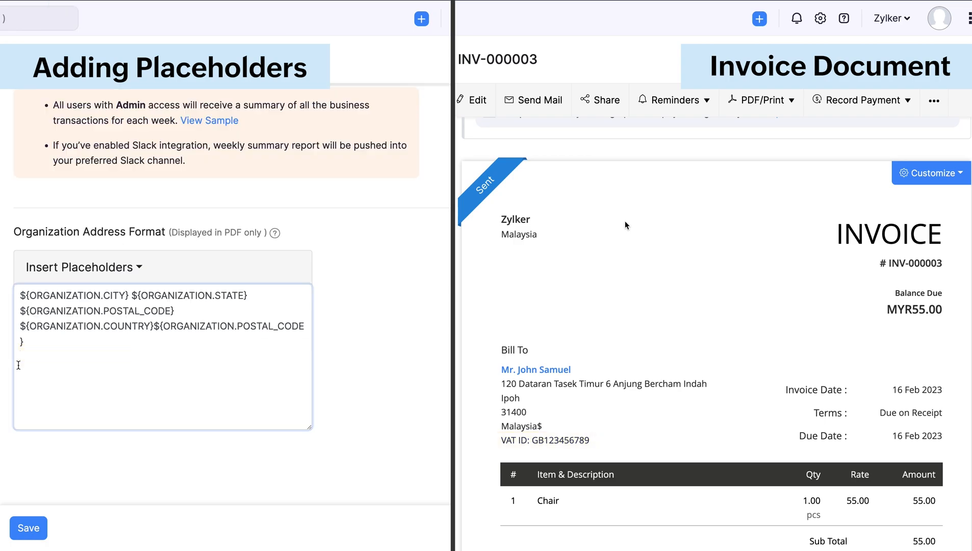
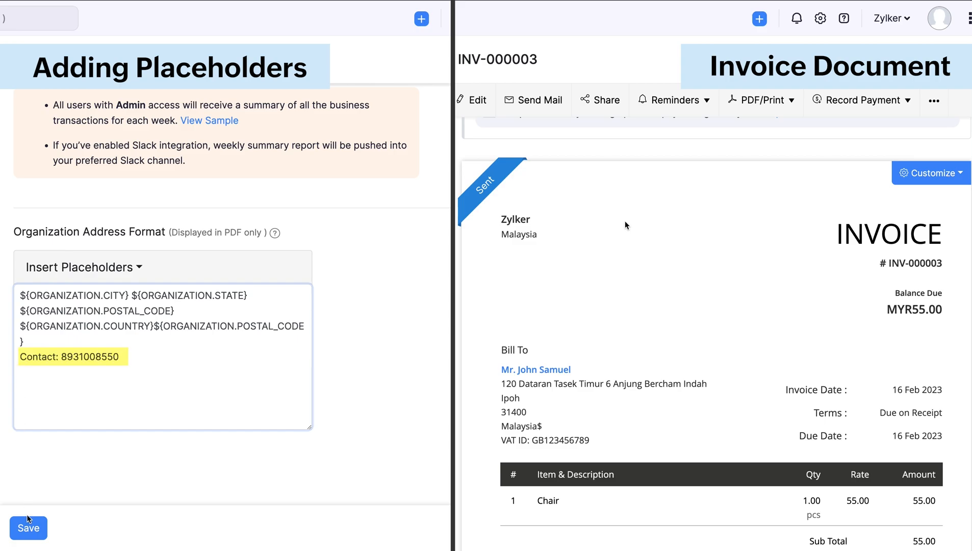
click(29, 529)
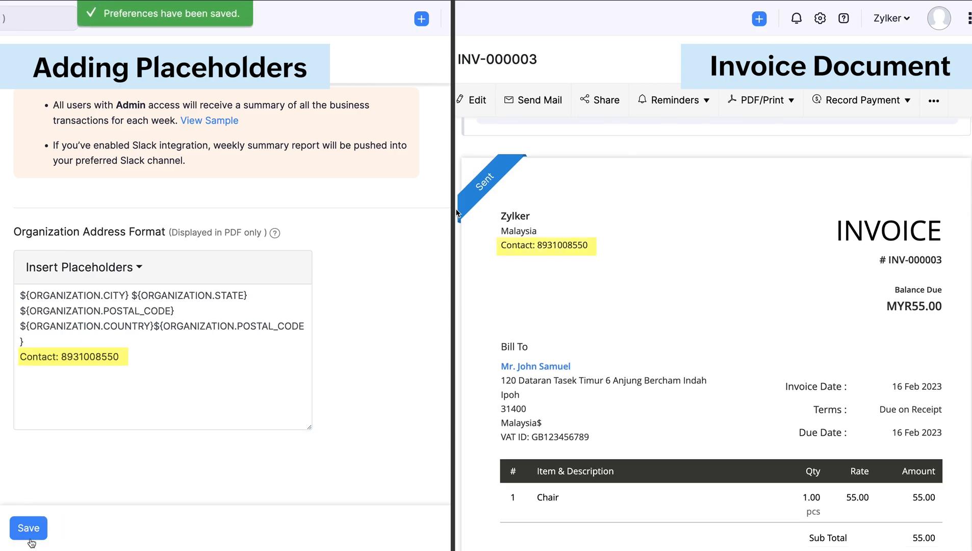